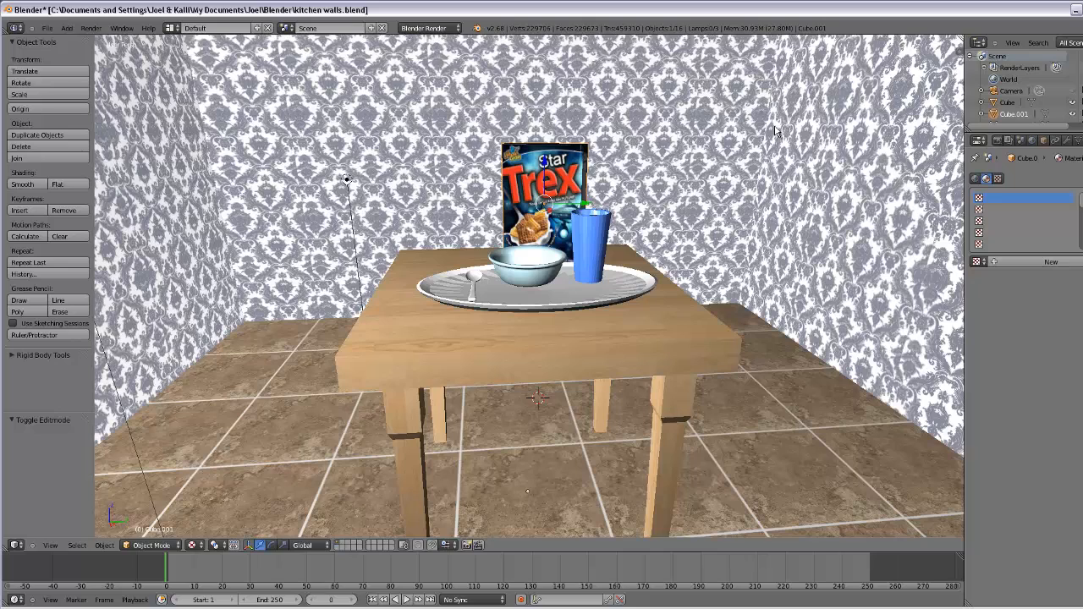
mouse_move(772, 127)
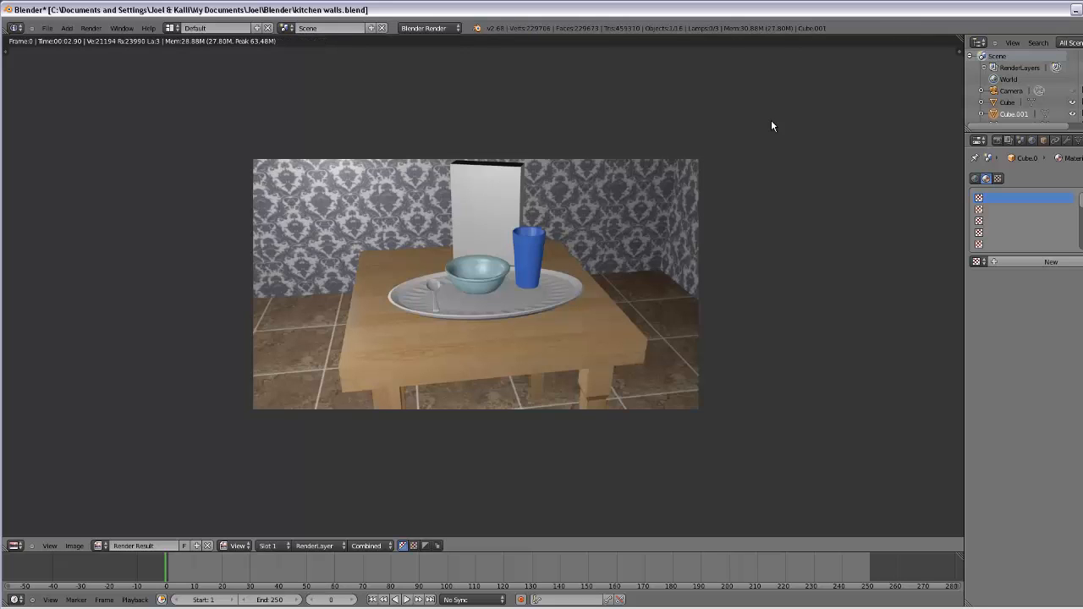
mouse_move(565, 225)
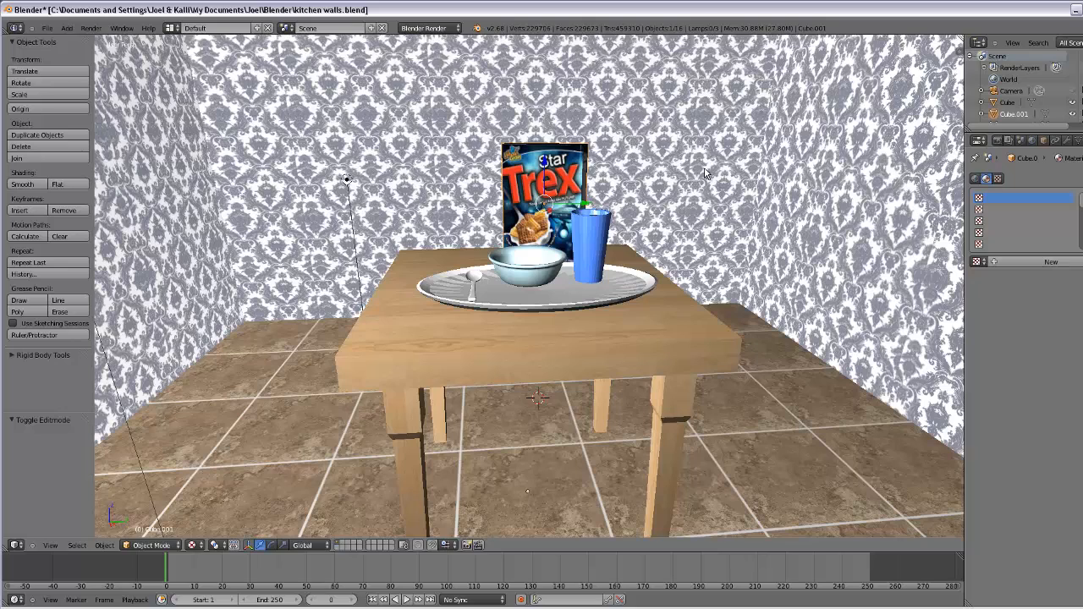
mouse_move(697, 189)
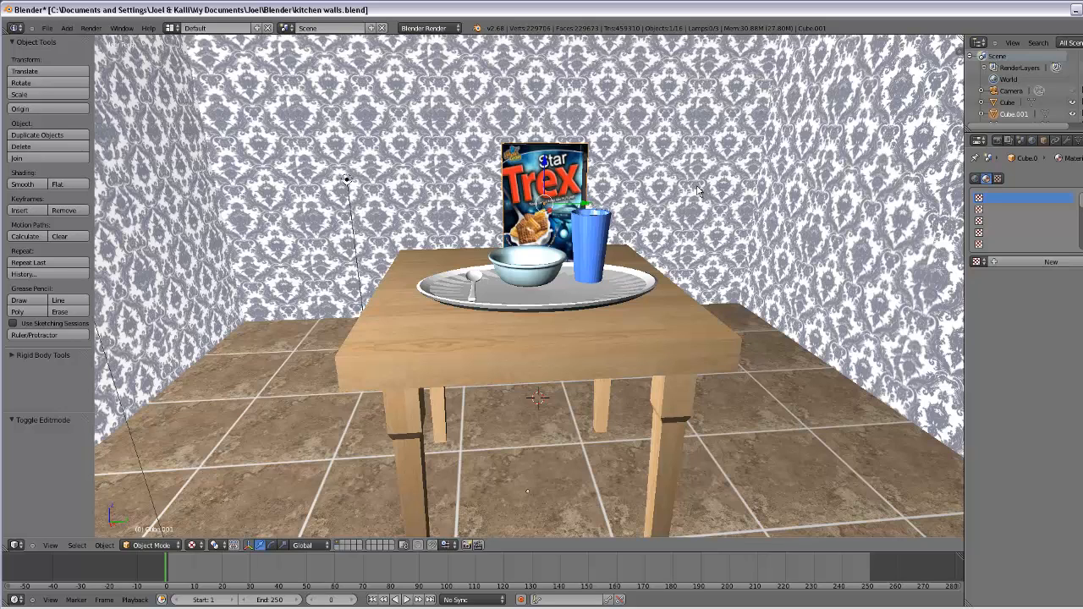
mouse_move(734, 320)
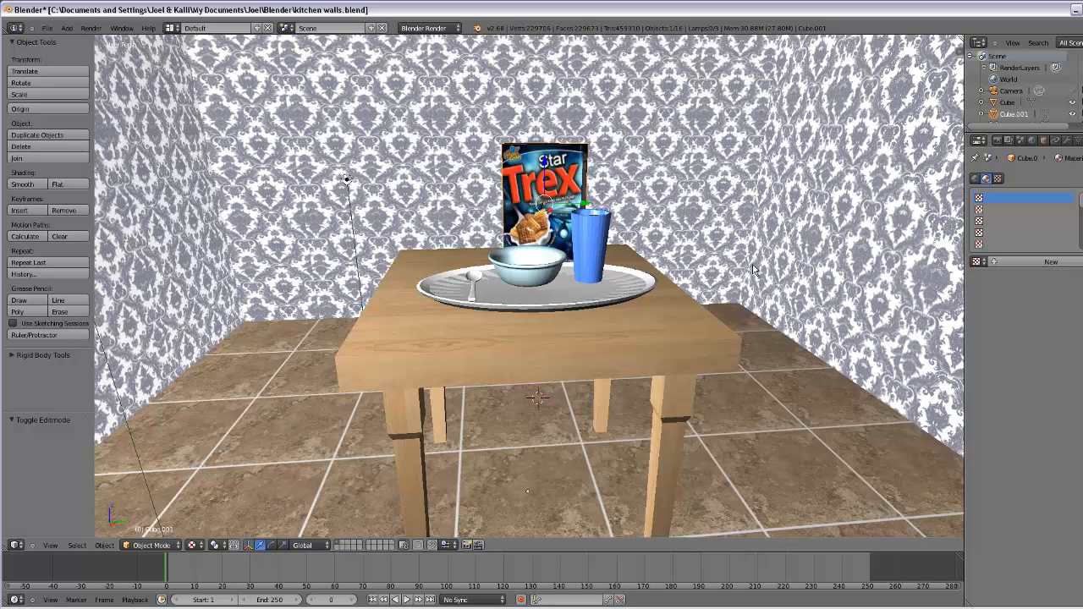
mouse_move(758, 245)
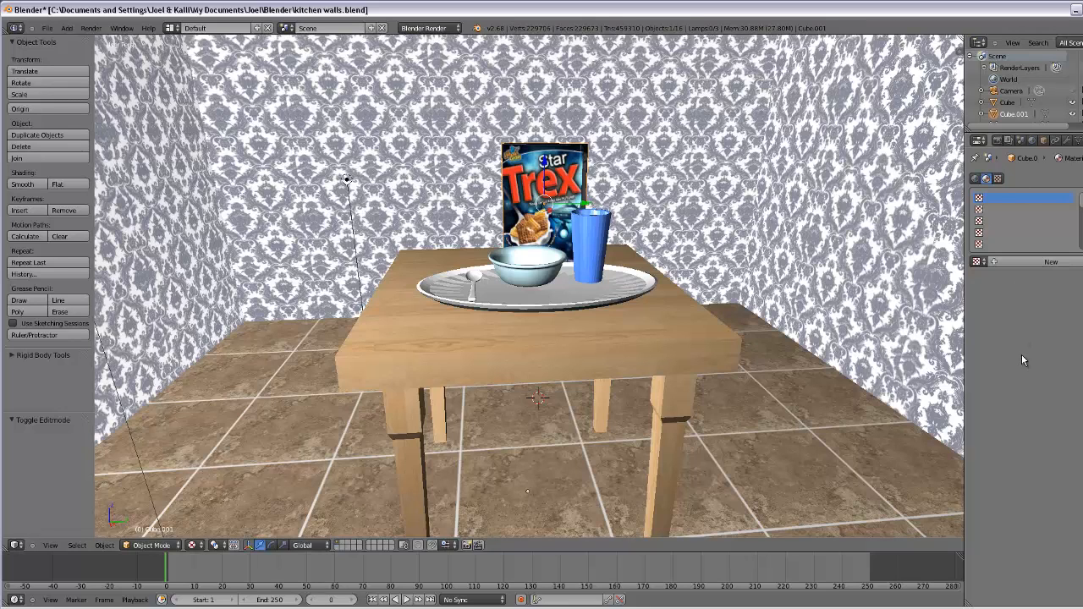
mouse_move(818, 335)
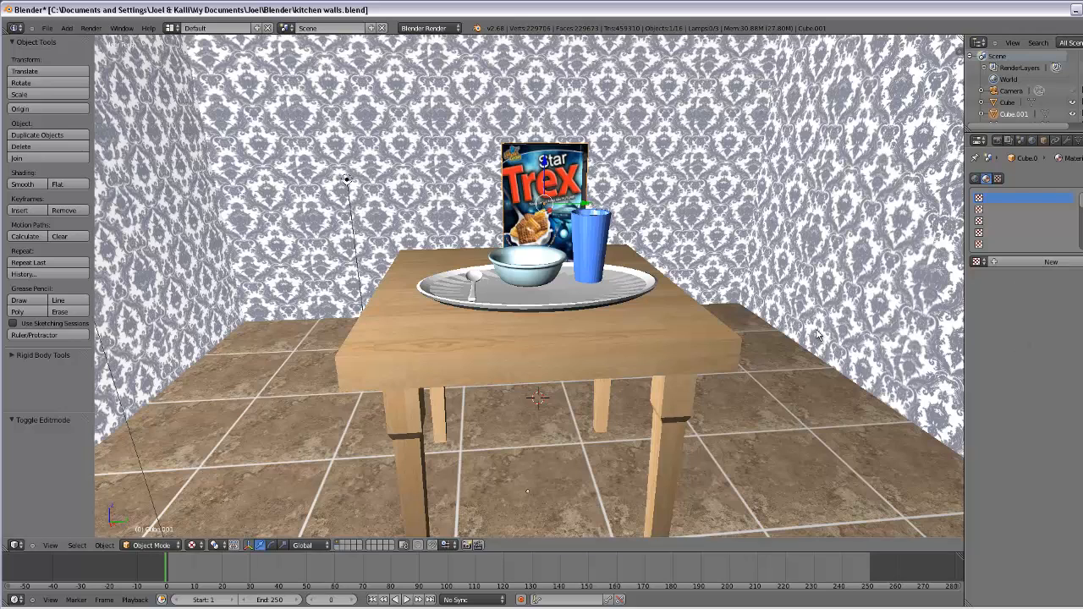
Render the scene to check how the cereal box currently looks.
key(F12)
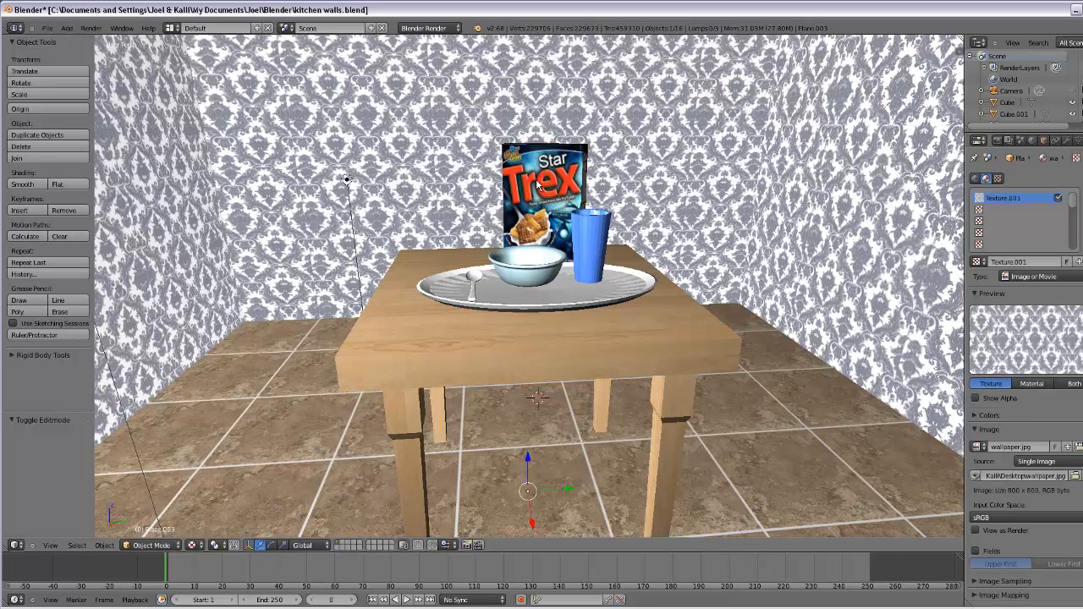
Select the cereal box and enter Edit Mode on its mesh.
click(538, 183)
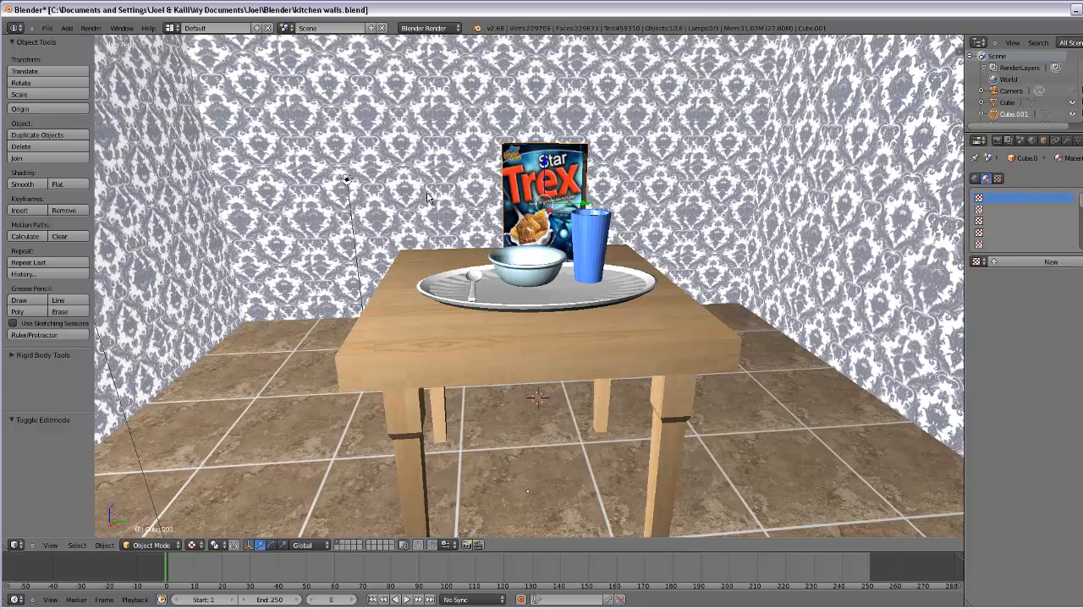
key(Tab)
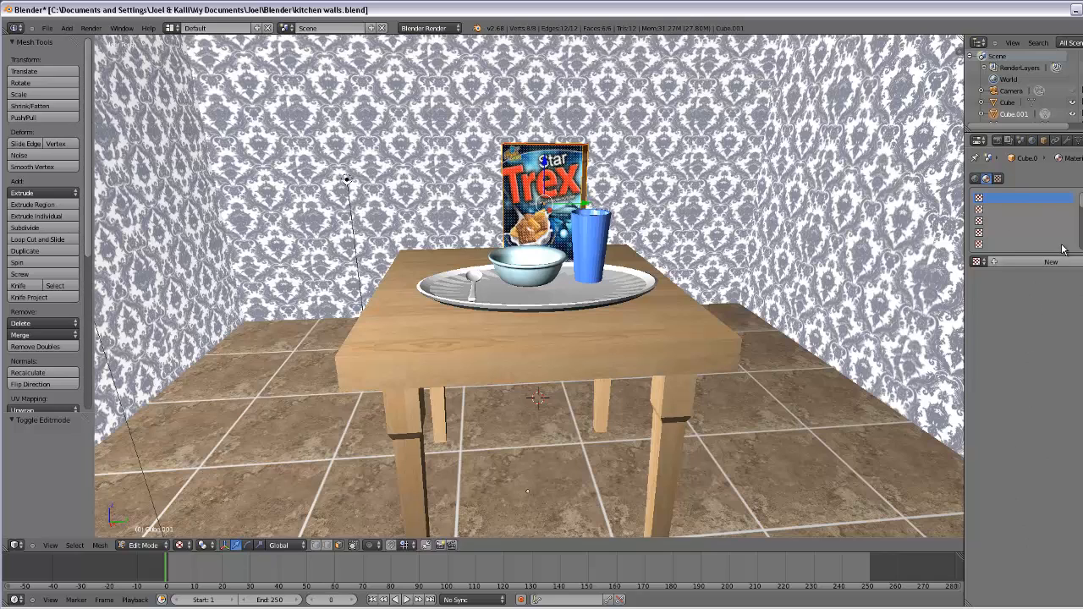
Add a new Image or Movie texture to the box's material and start loading its image.
click(1048, 261)
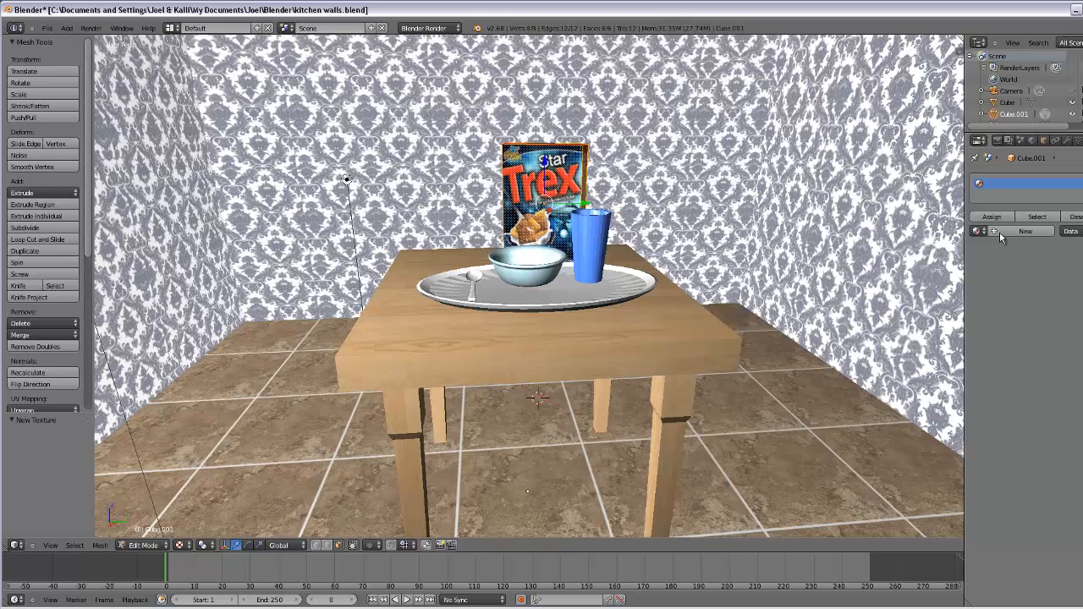
click(1022, 230)
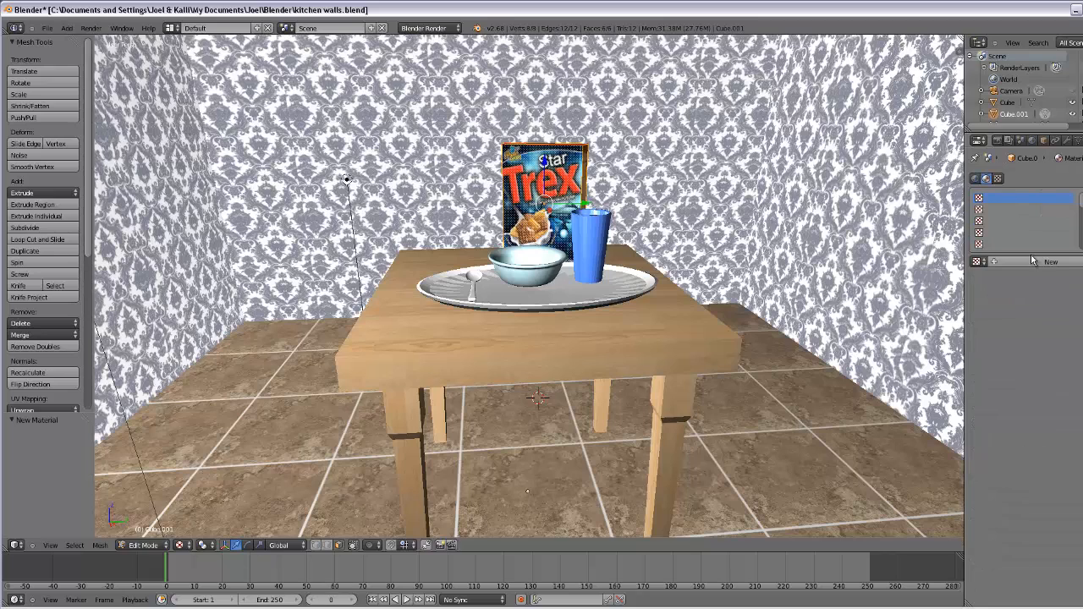
click(1049, 260)
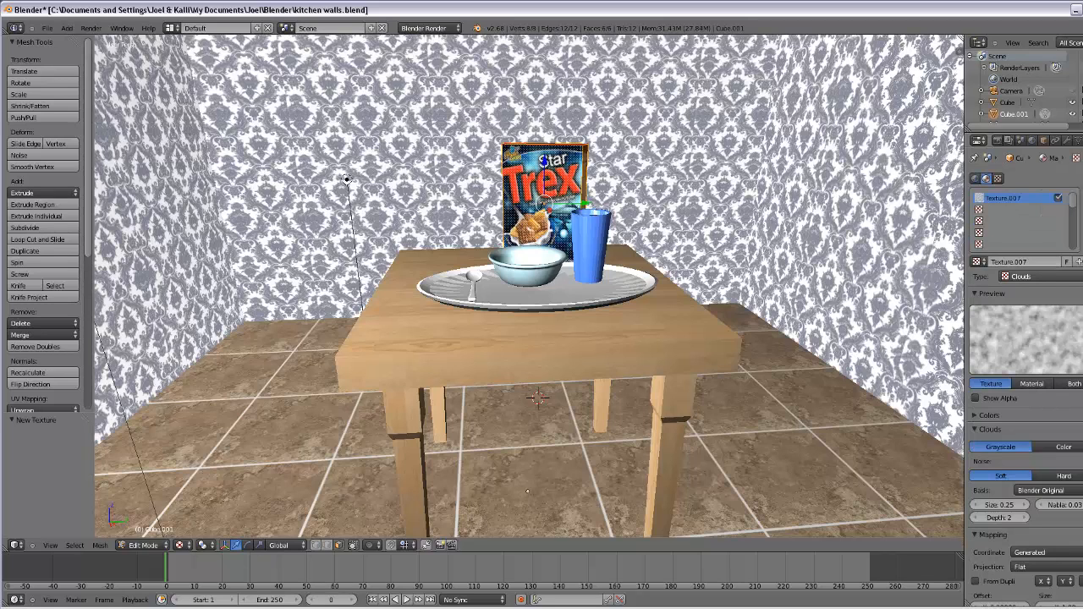
click(1036, 276)
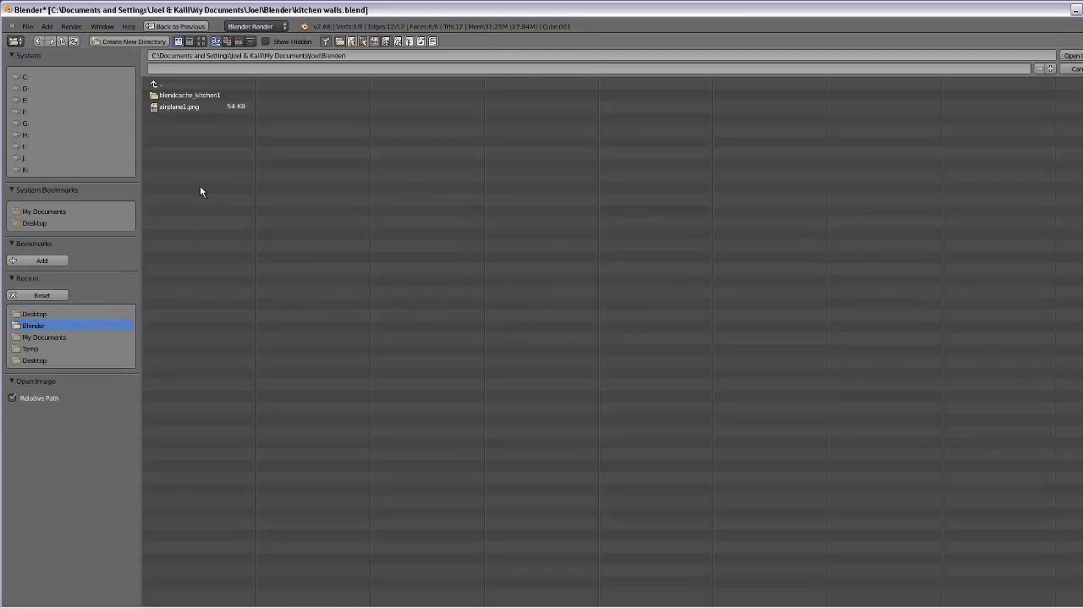
Browse to the Desktop folder and show the files as thumbnails.
click(34, 313)
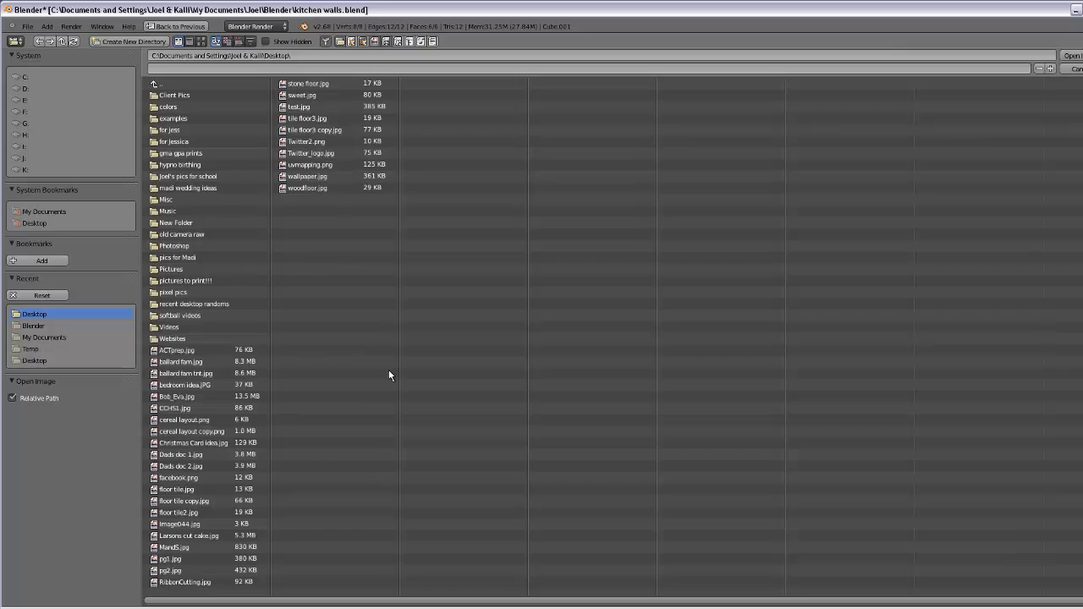
mouse_move(259, 118)
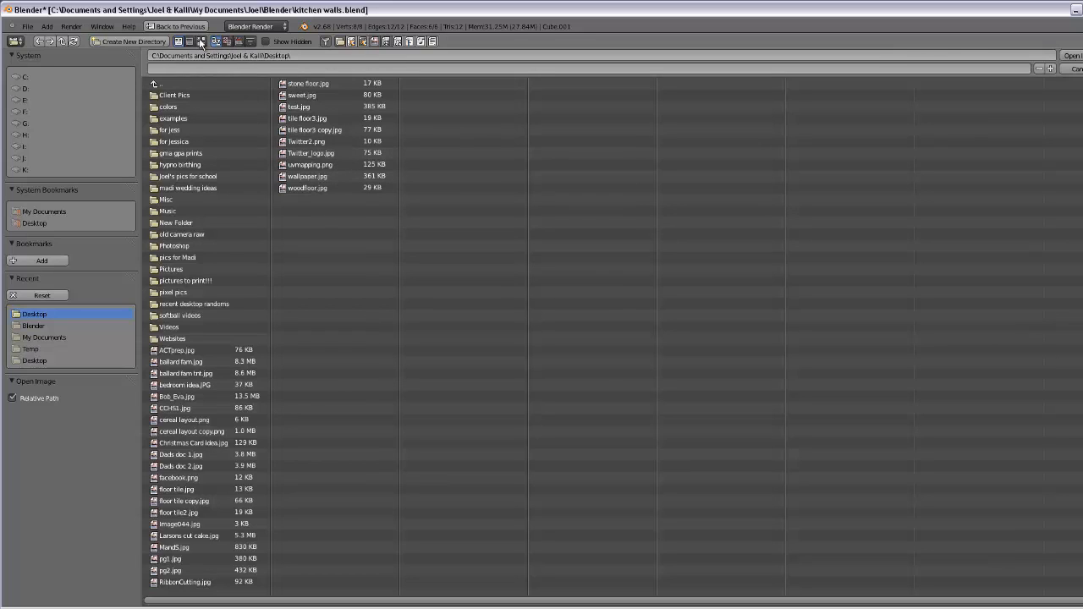
mouse_move(199, 42)
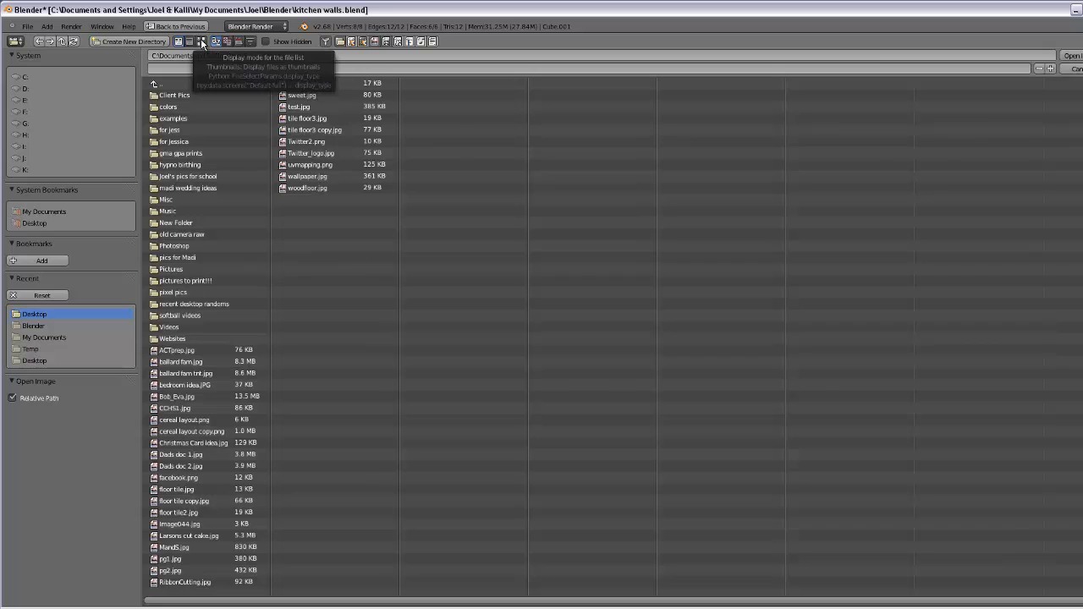
click(217, 44)
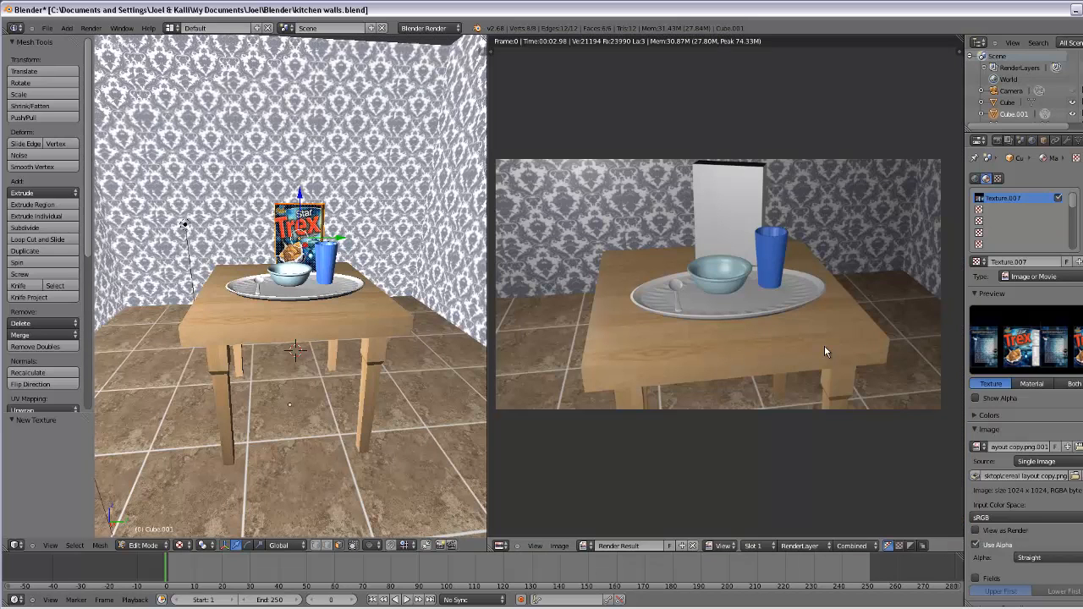
mouse_move(761, 322)
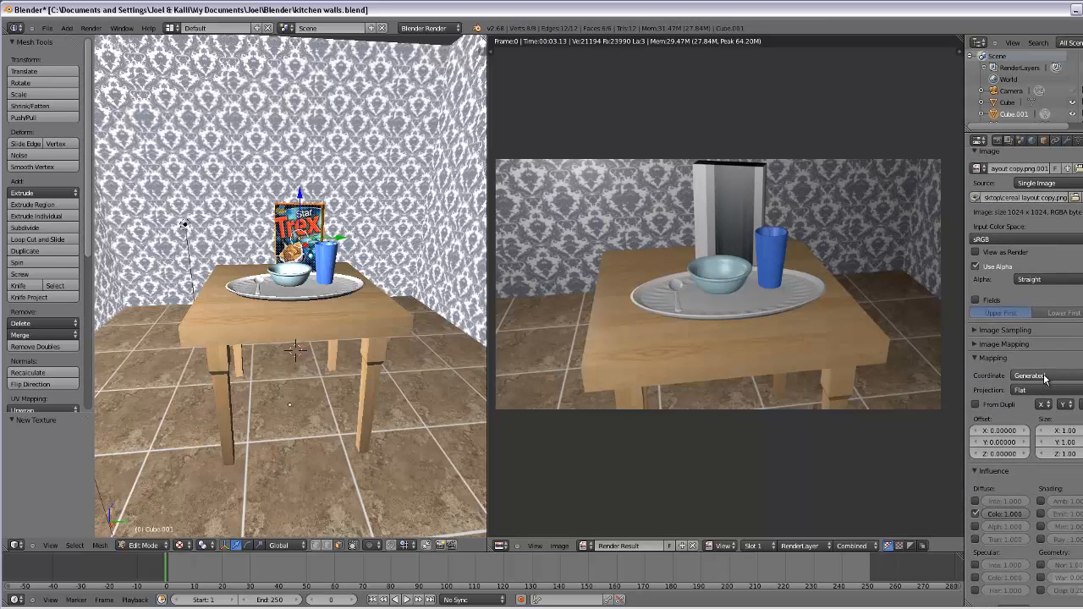
Set the texture's mapping Coordinates to UV so the Trex artwork renders on the box.
click(1028, 376)
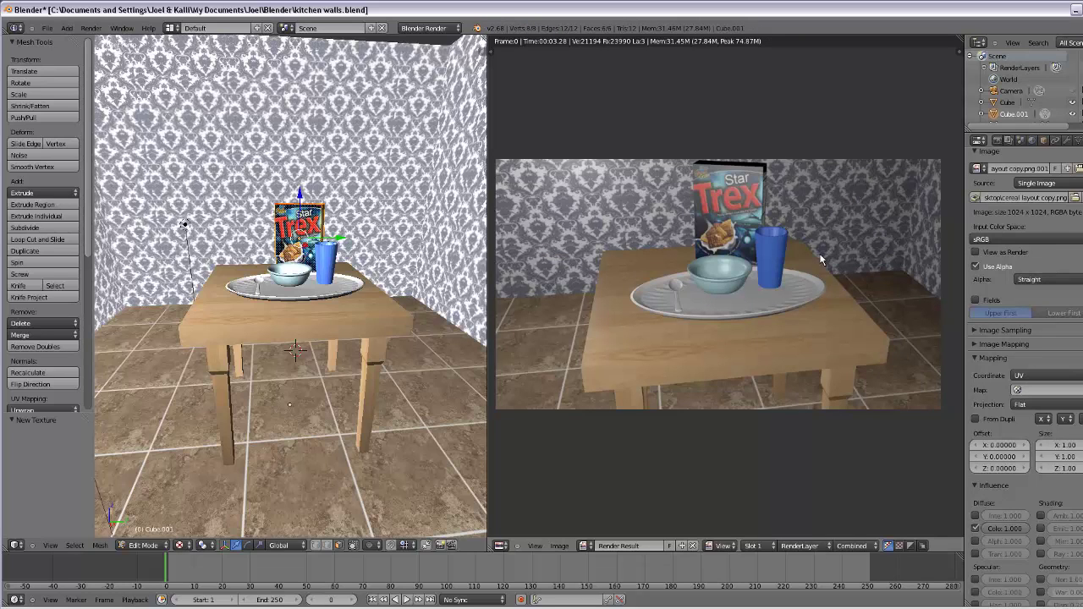
mouse_move(827, 265)
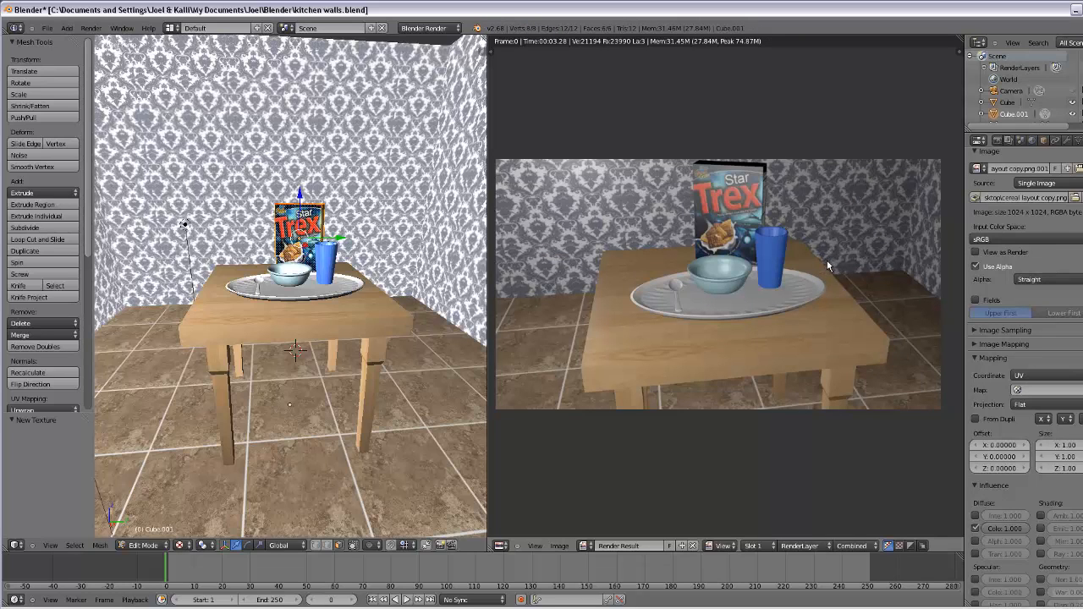